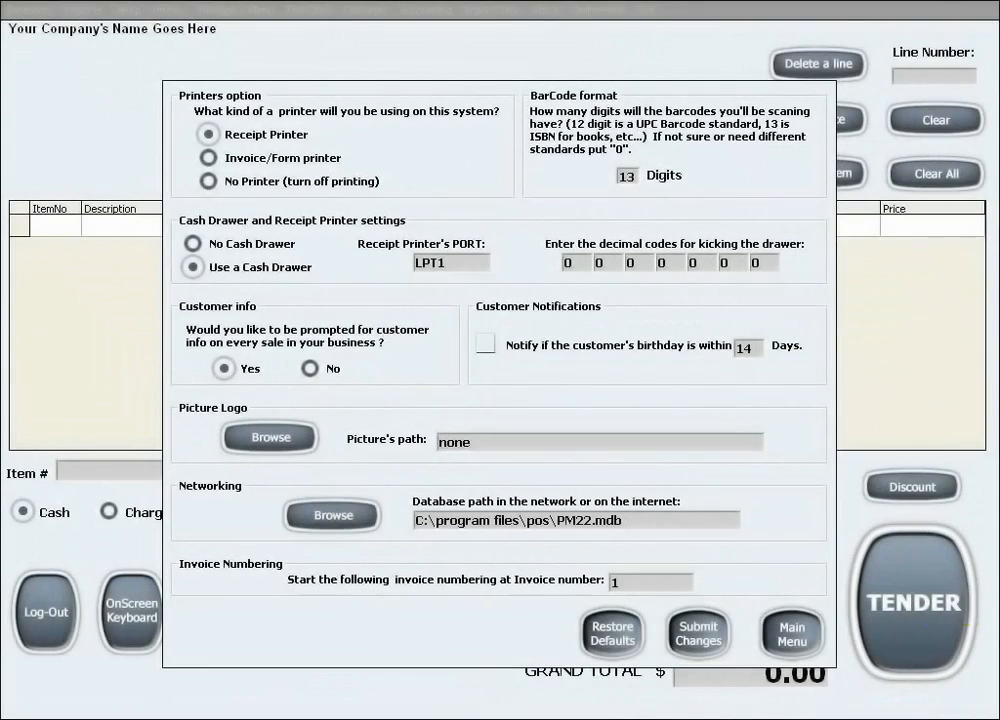
{"action": "mouse_move", "coordinate": [426, 128]}
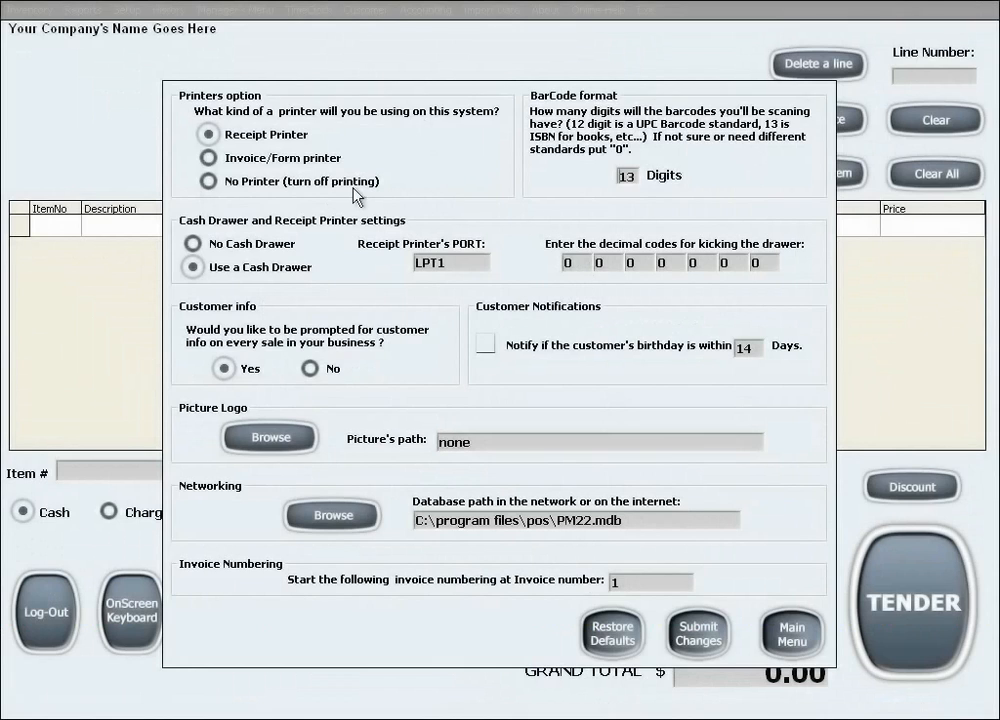
{"action": "mouse_move", "coordinate": [378, 268]}
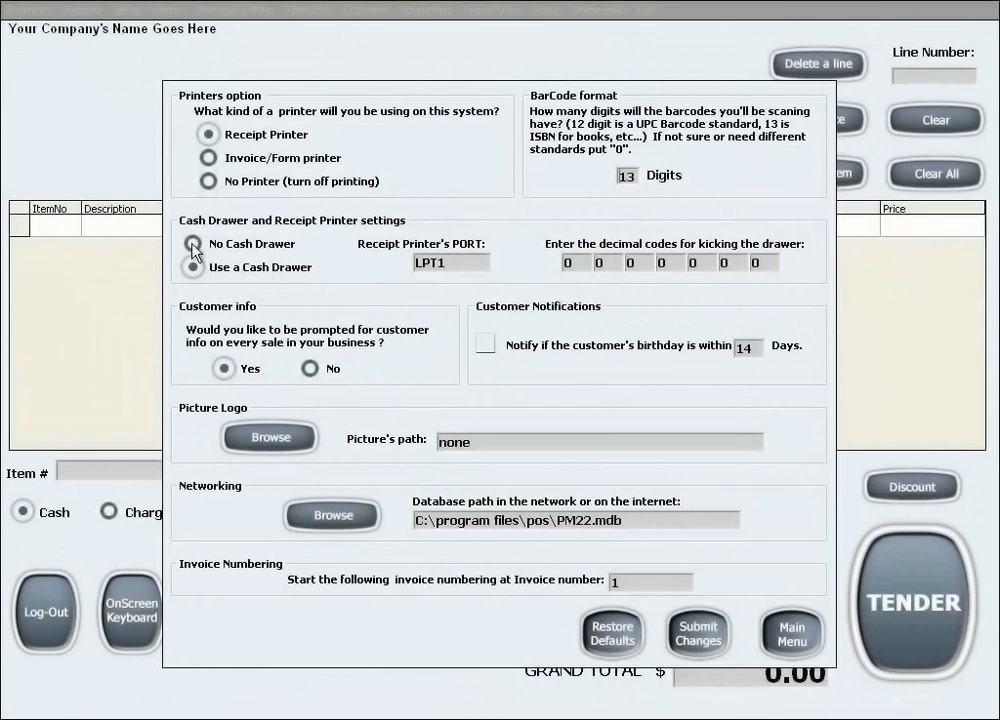
Toggle the cash drawer option and leave the cash drawer enabled
{"action": "left_click", "coordinate": [208, 268]}
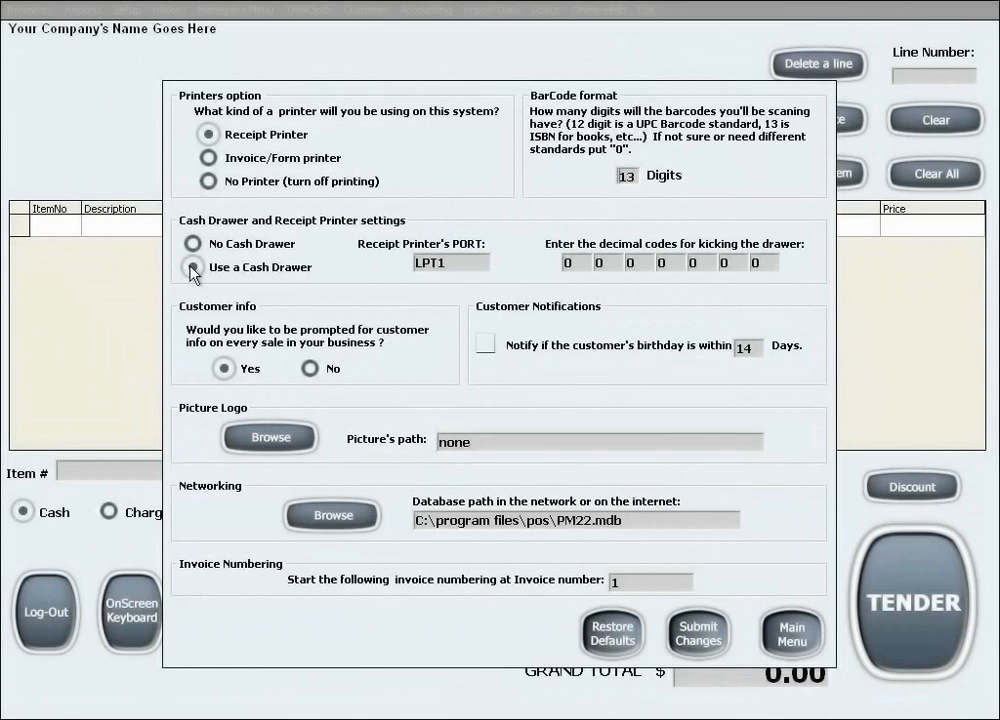
{"action": "left_click", "coordinate": [192, 244]}
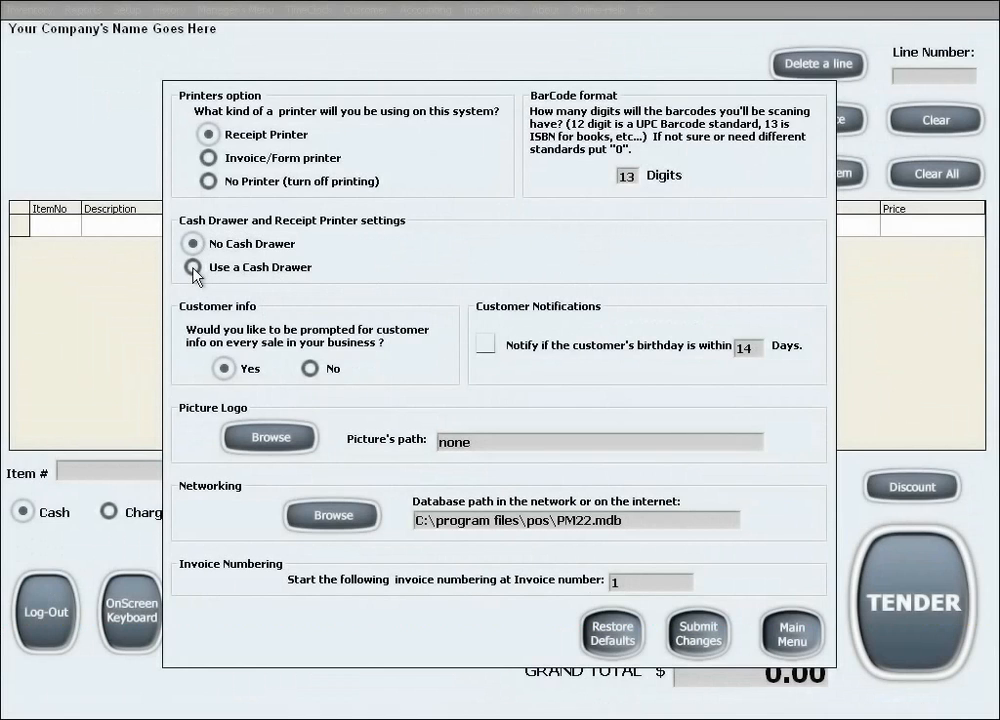
{"action": "left_click", "coordinate": [192, 268]}
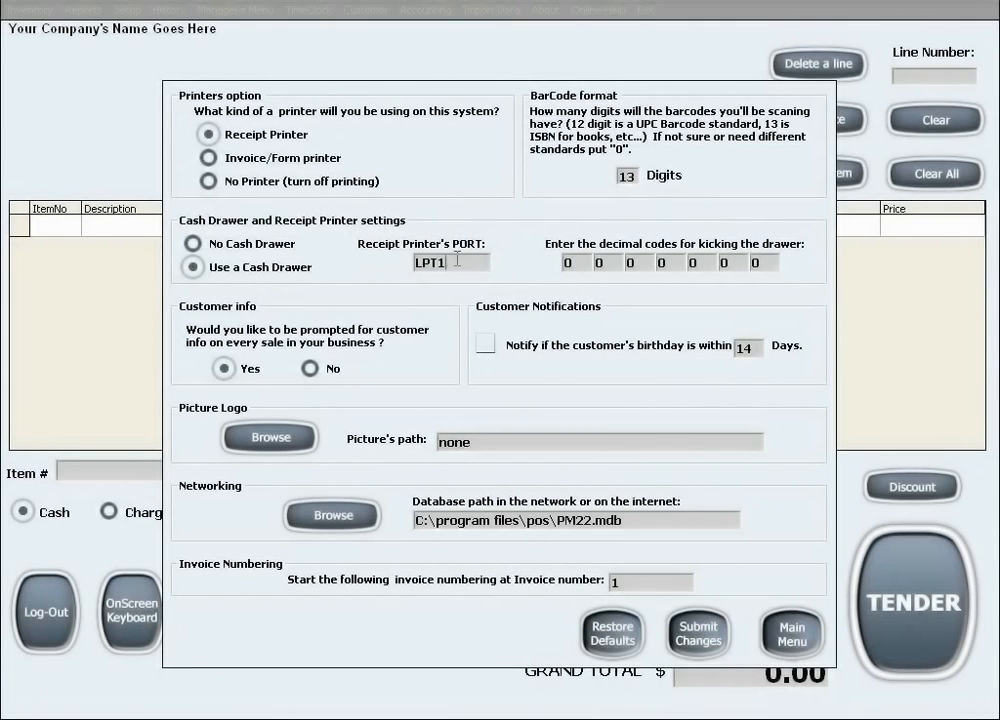
Select the printer port LPT1 value and begin editing the drawer kick codes
{"action": "triple_click", "coordinate": [450, 262]}
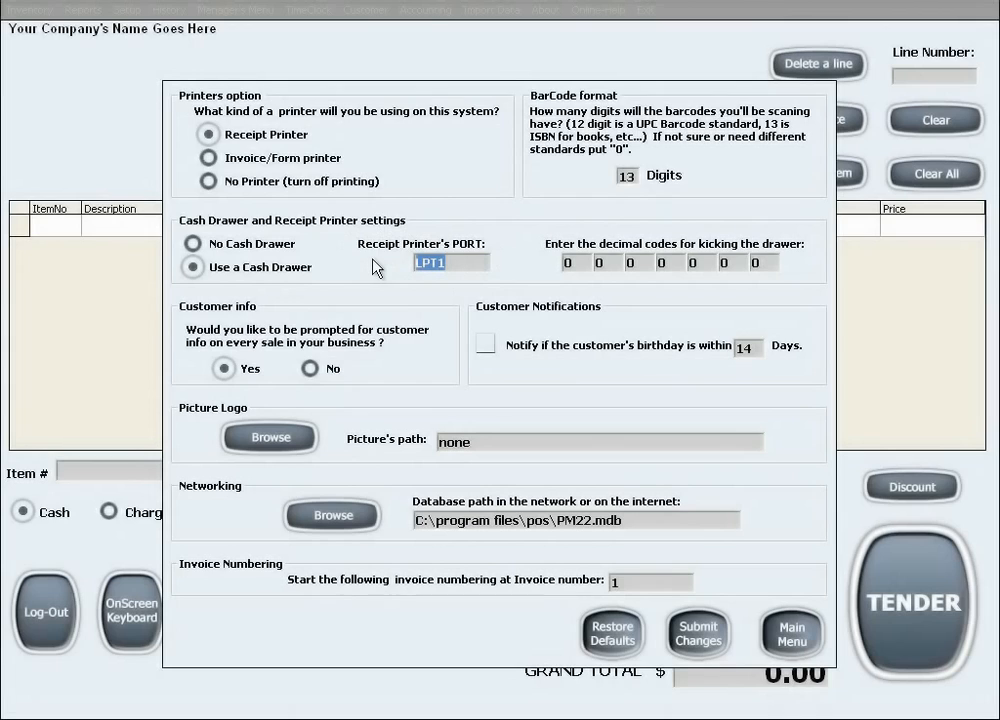
{"action": "mouse_move", "coordinate": [848, 274]}
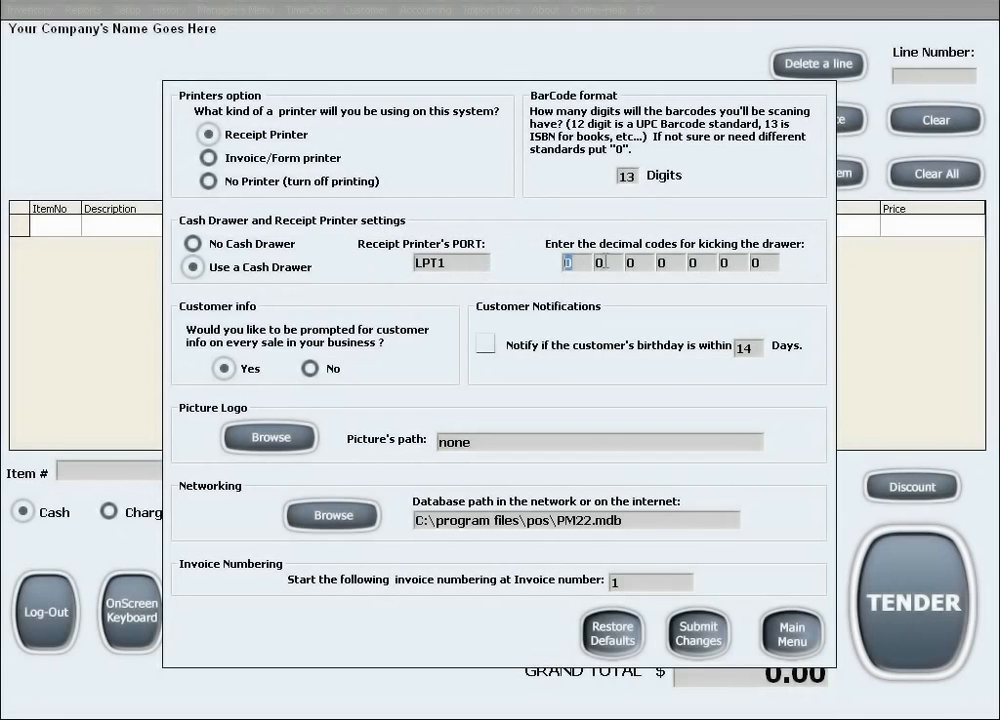
{"action": "left_click", "coordinate": [632, 262]}
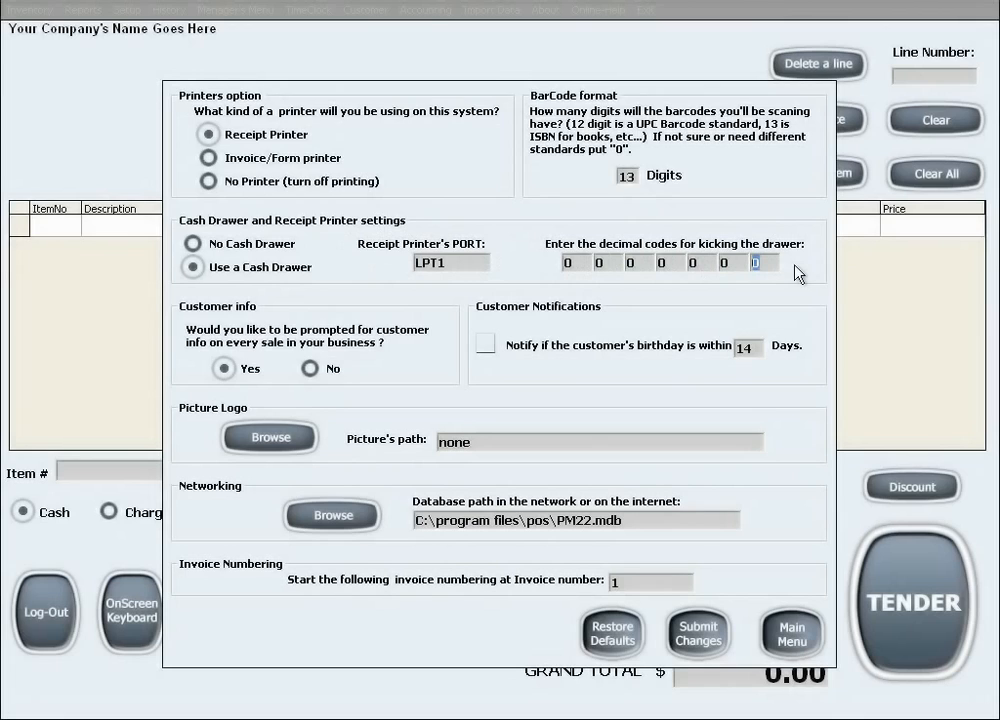
{"action": "mouse_move", "coordinate": [236, 300]}
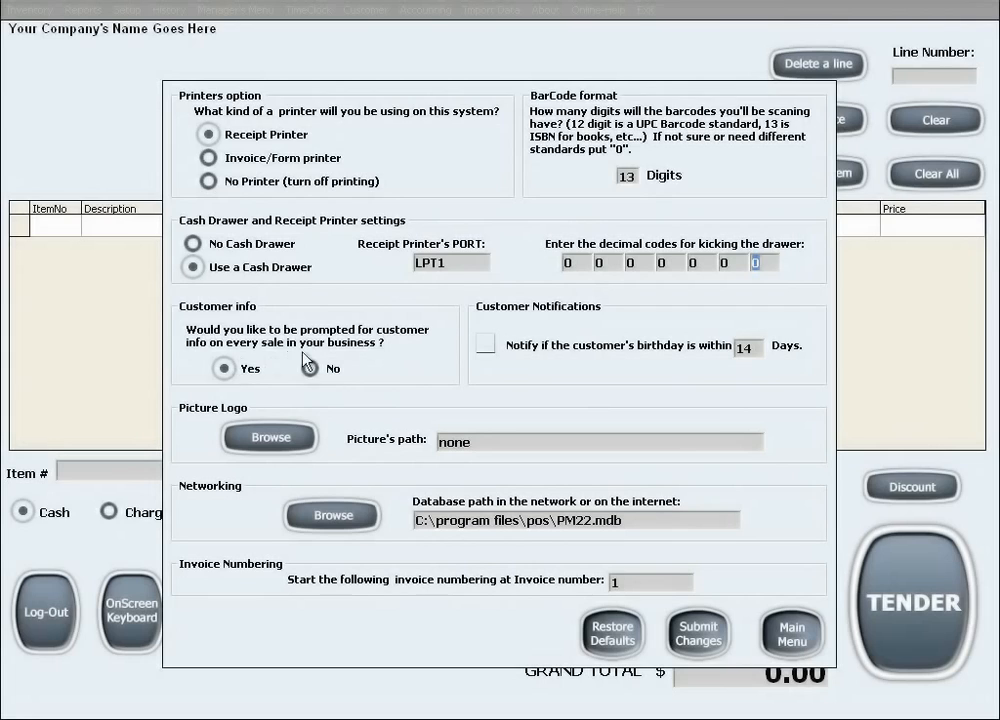
Set Customer info to No and enable birthday notification within 14 days
{"action": "left_click", "coordinate": [308, 368]}
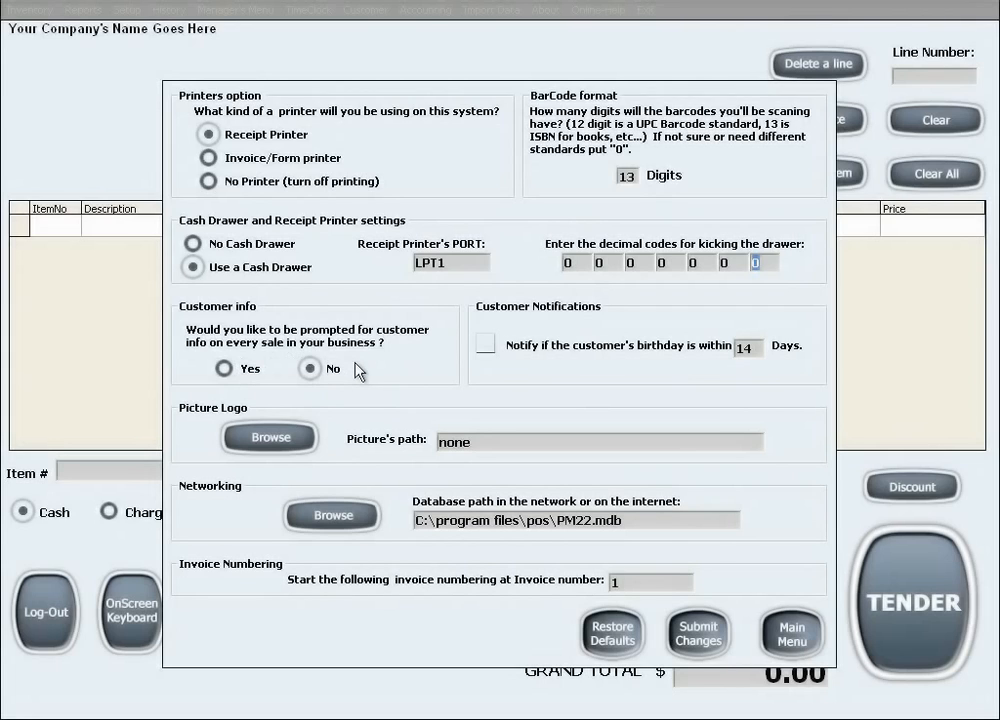
{"action": "mouse_move", "coordinate": [780, 382]}
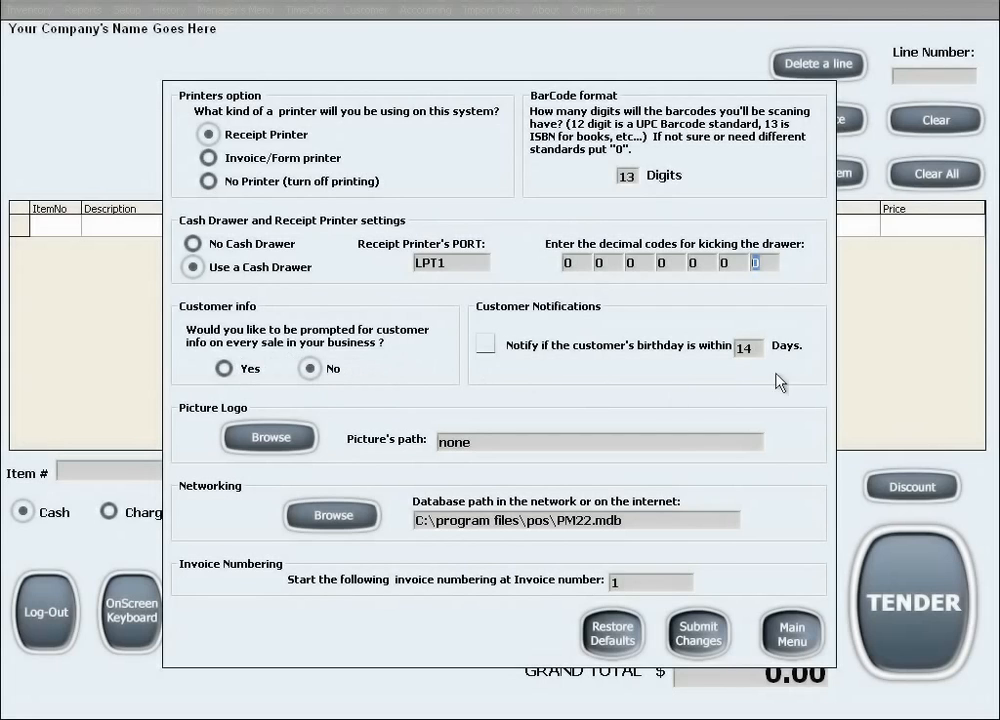
{"action": "mouse_move", "coordinate": [548, 376]}
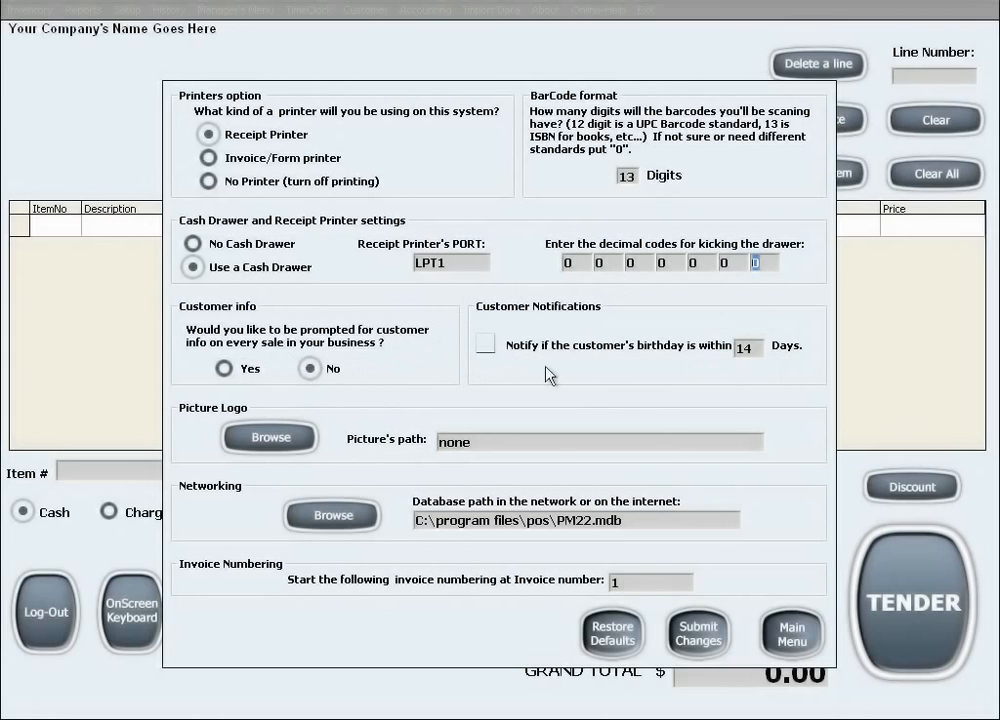
{"action": "mouse_move", "coordinate": [728, 368]}
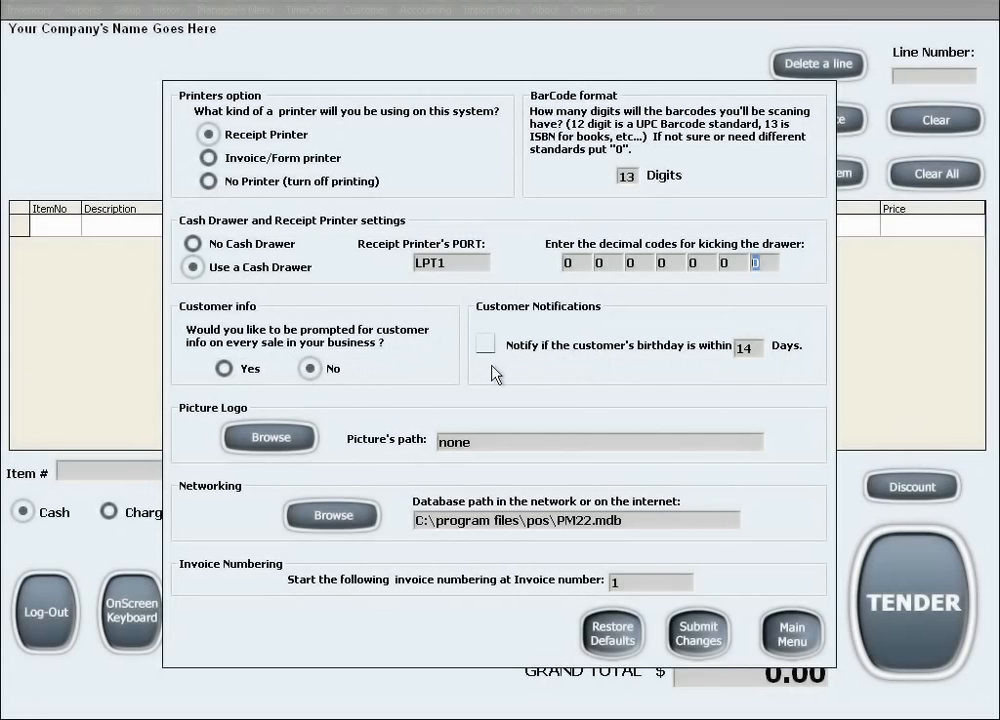
{"action": "left_click", "coordinate": [484, 344]}
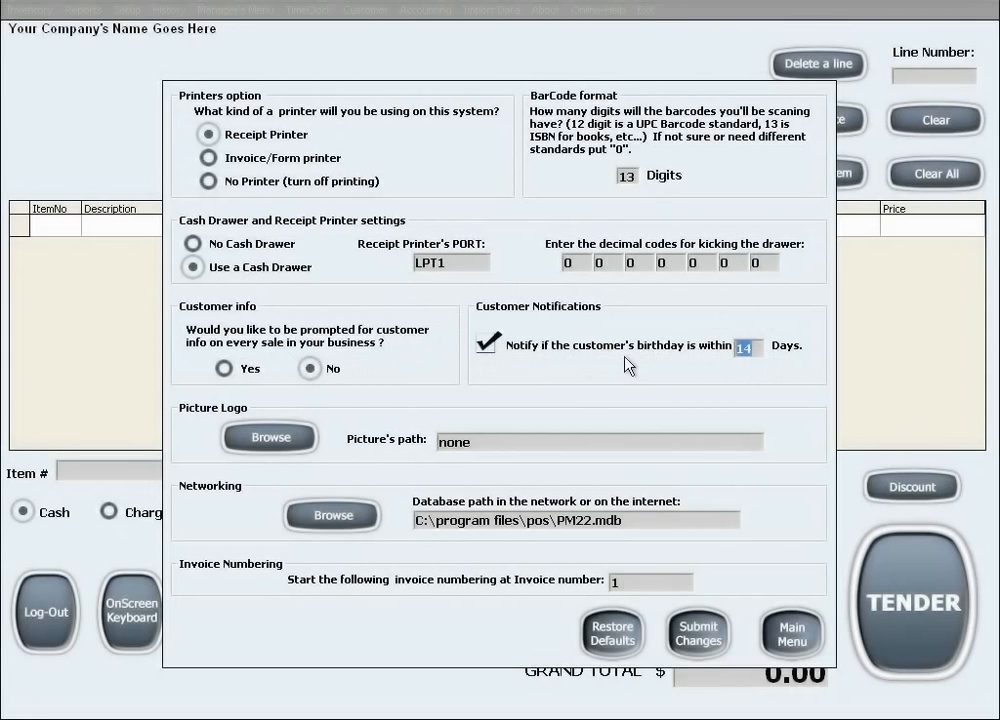
{"action": "mouse_move", "coordinate": [556, 372]}
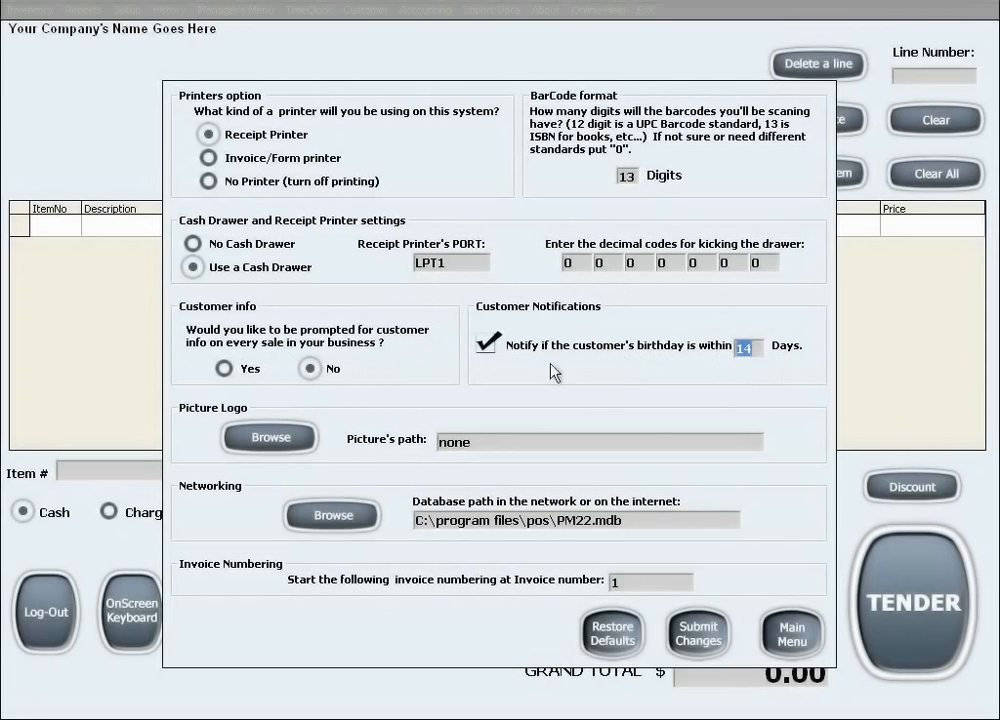
{"action": "mouse_move", "coordinate": [208, 436]}
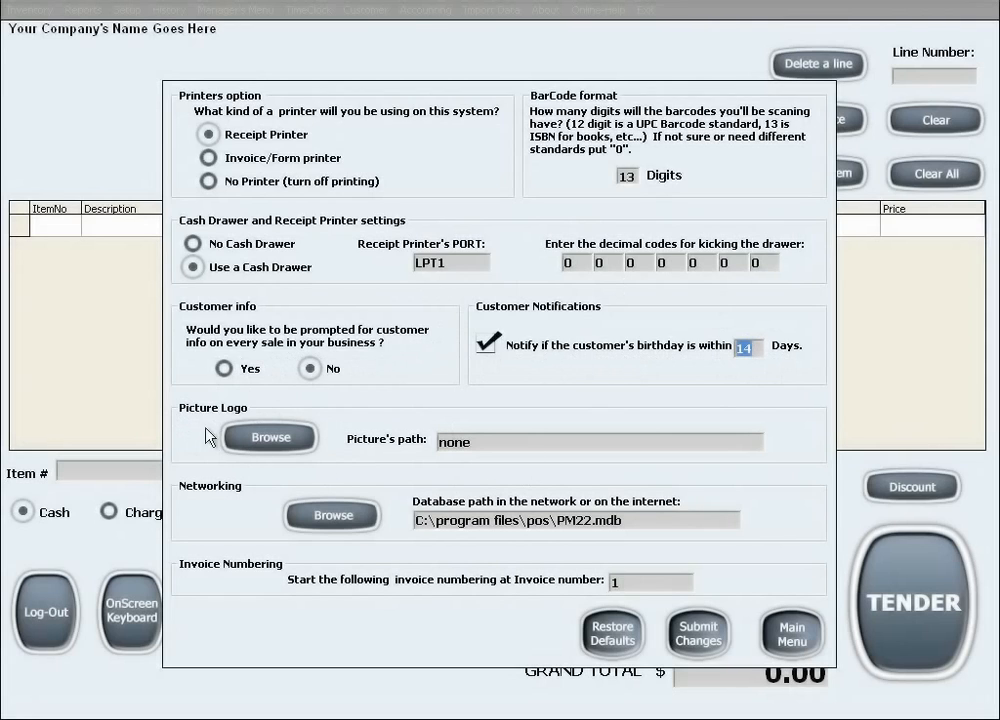
{"action": "mouse_move", "coordinate": [520, 464]}
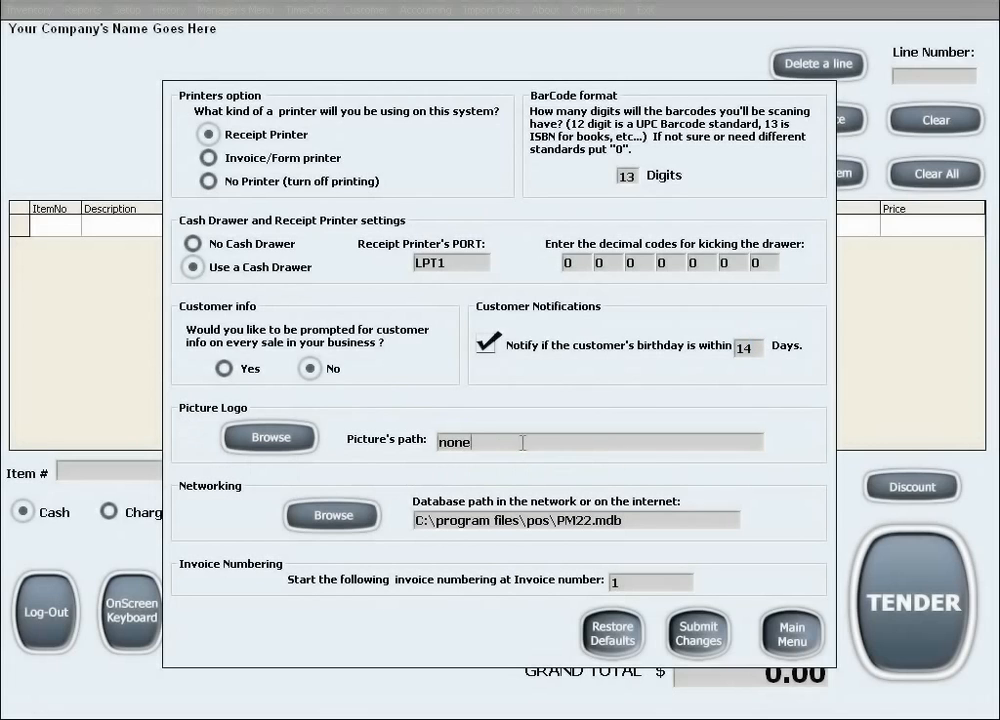
{"action": "double_click", "coordinate": [454, 442]}
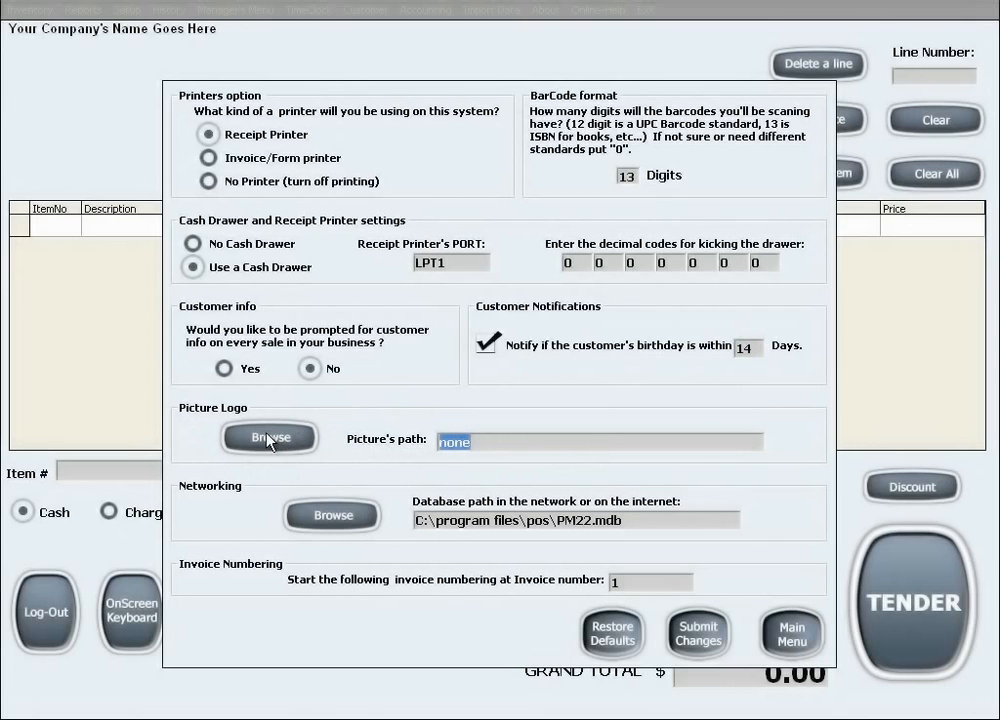
{"action": "left_click", "coordinate": [268, 436]}
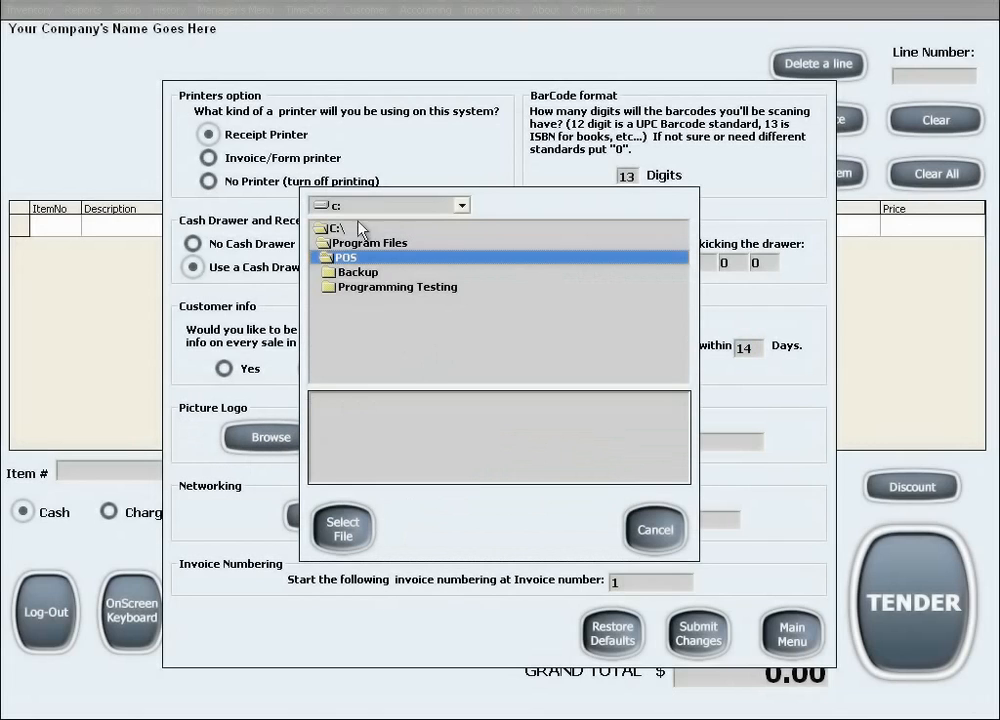
{"action": "mouse_move", "coordinate": [590, 512]}
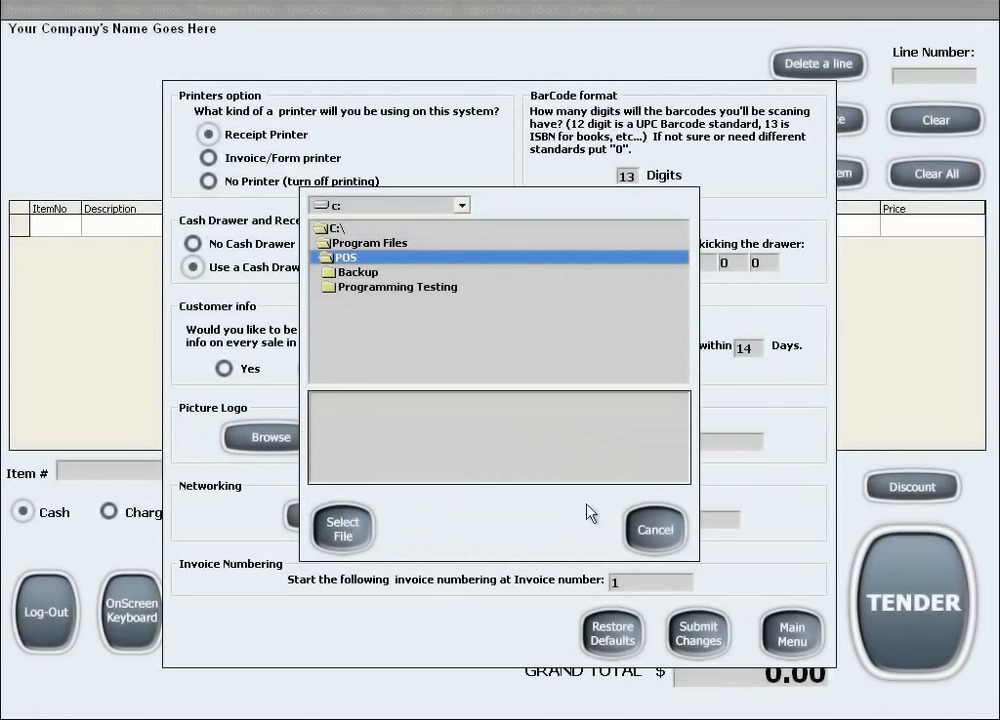
{"action": "left_click", "coordinate": [654, 528]}
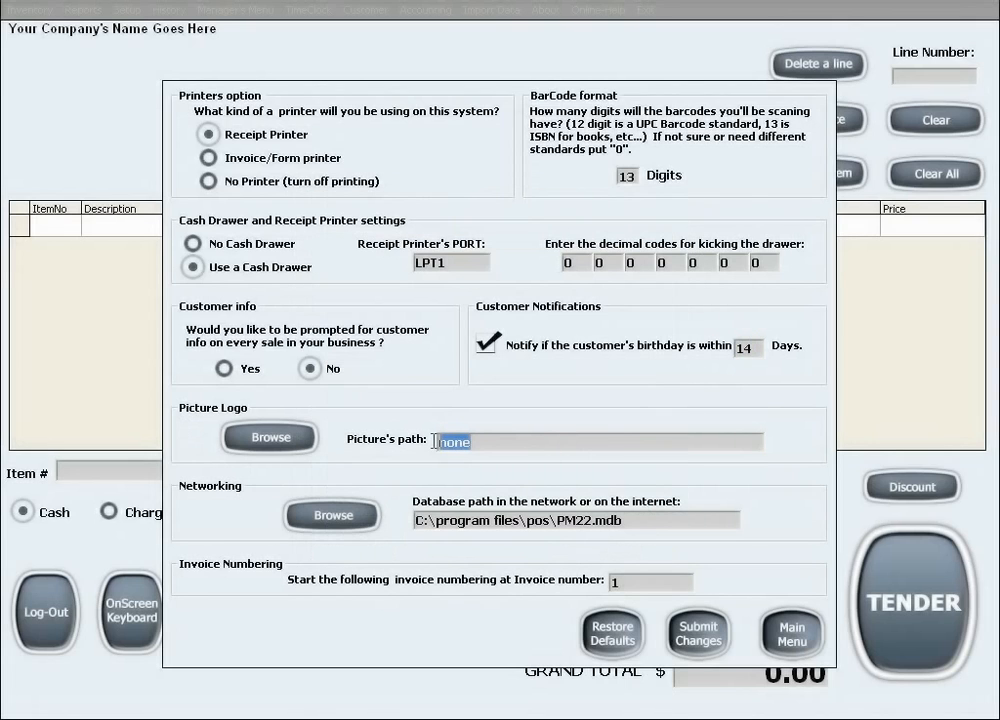